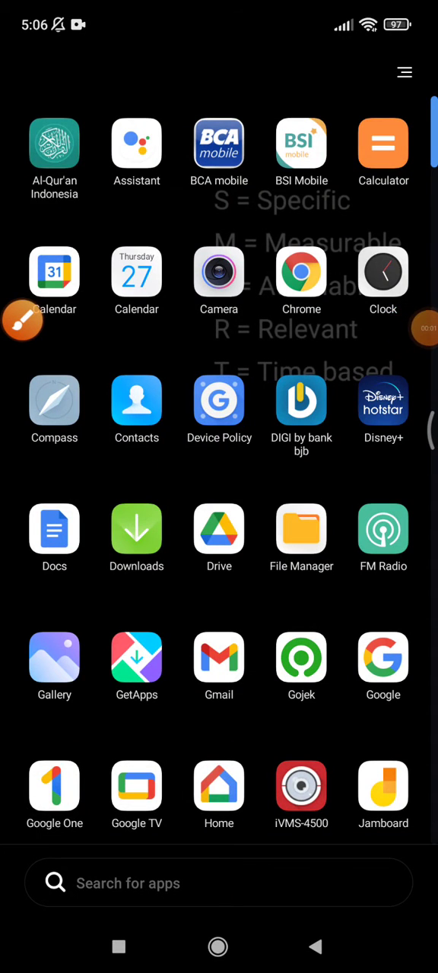
- Open Chrome from the app drawer with its address bar ready for a search
scroll("down", 3)
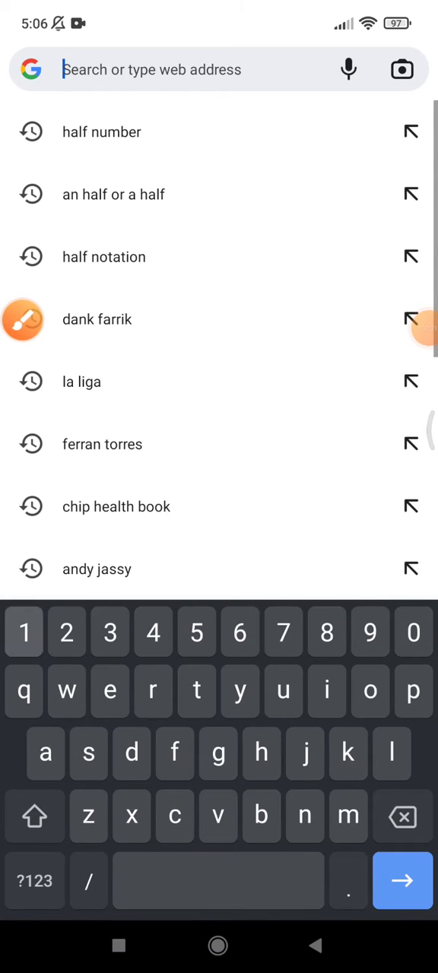
- Type the query '½ ¼' using the 1 key's fraction popup and search
left_click(24, 631)
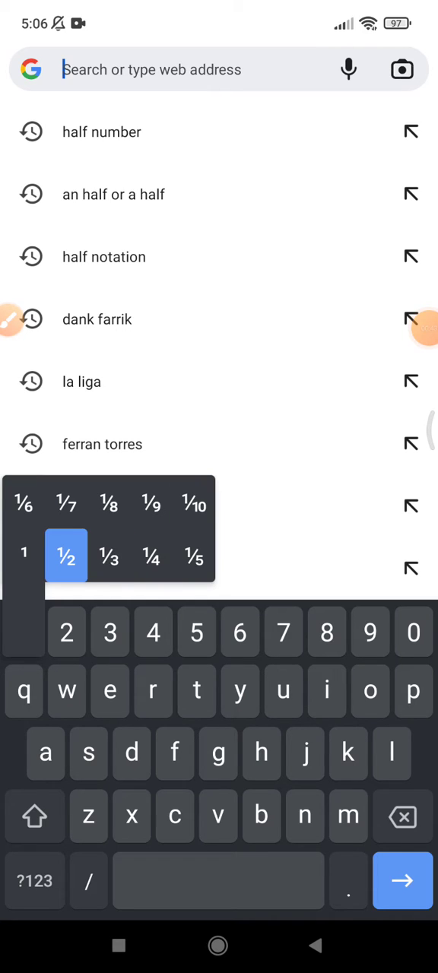
left_click(66, 554)
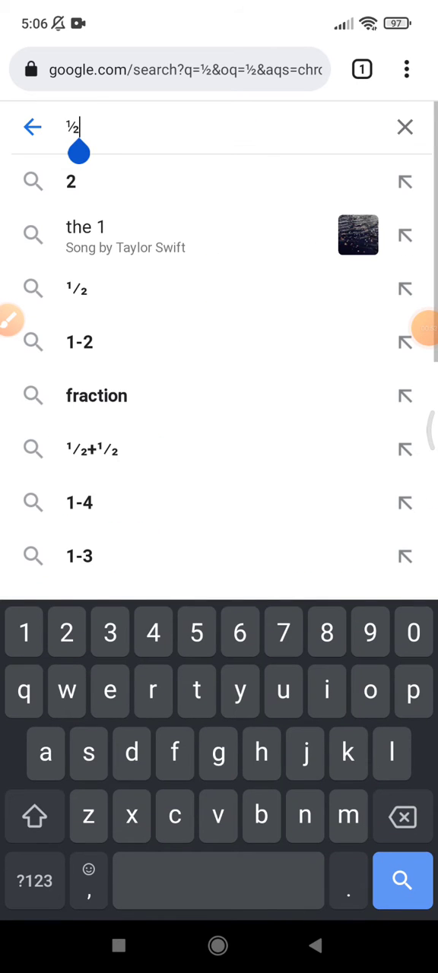
key("space")
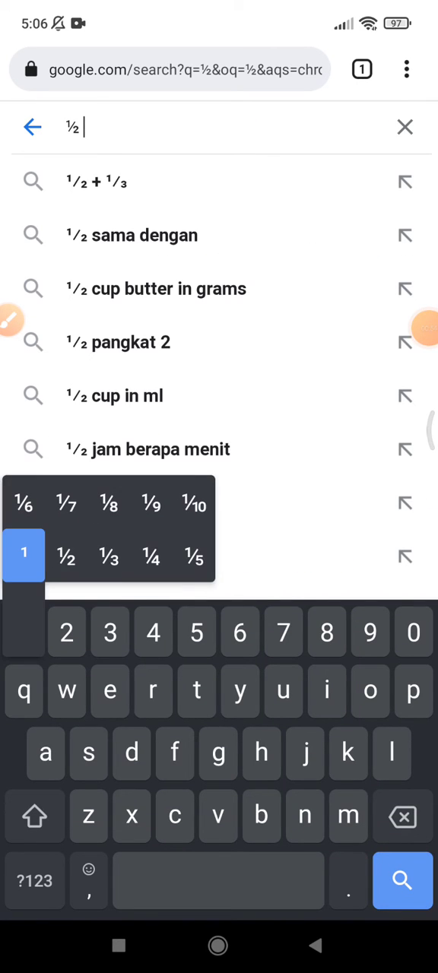
left_click(151, 556)
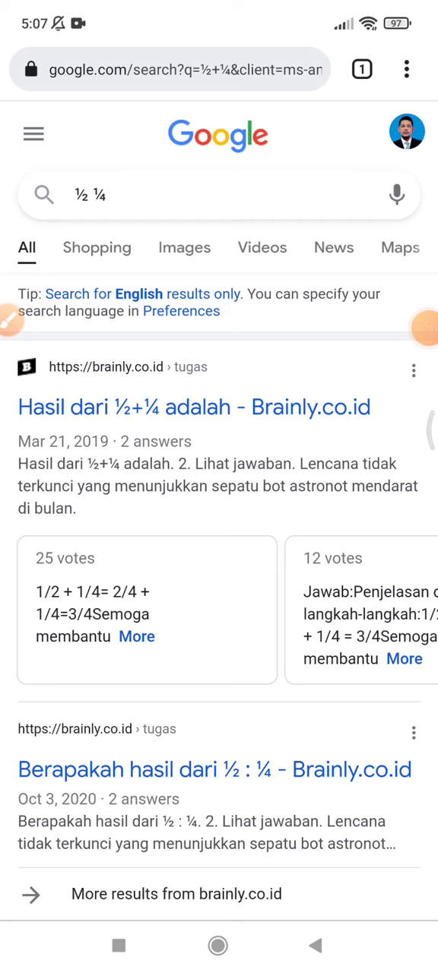
scroll("down", 3)
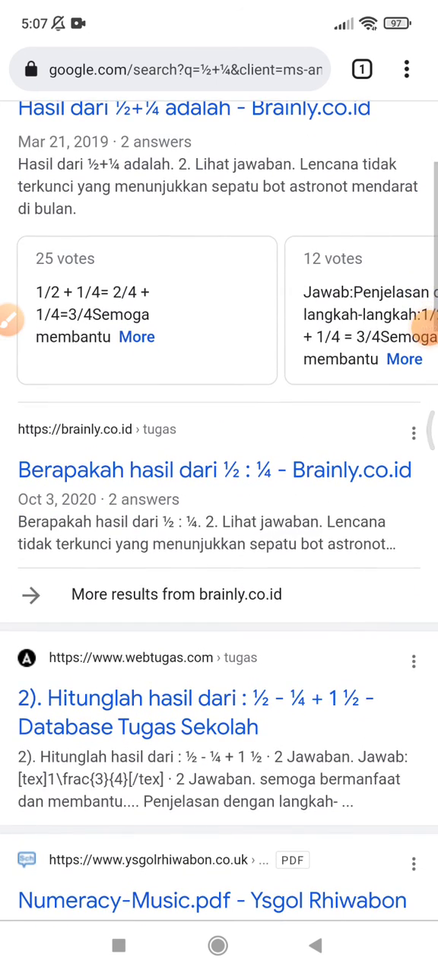
scroll("down", 3)
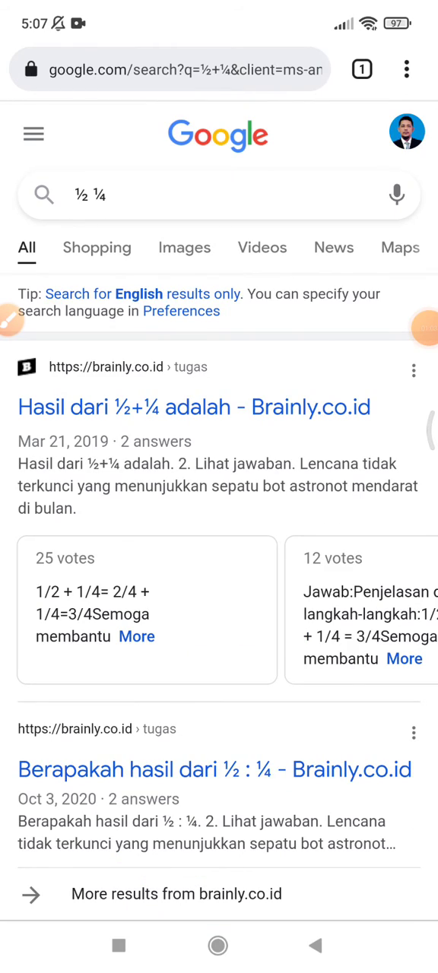
scroll("down", 3)
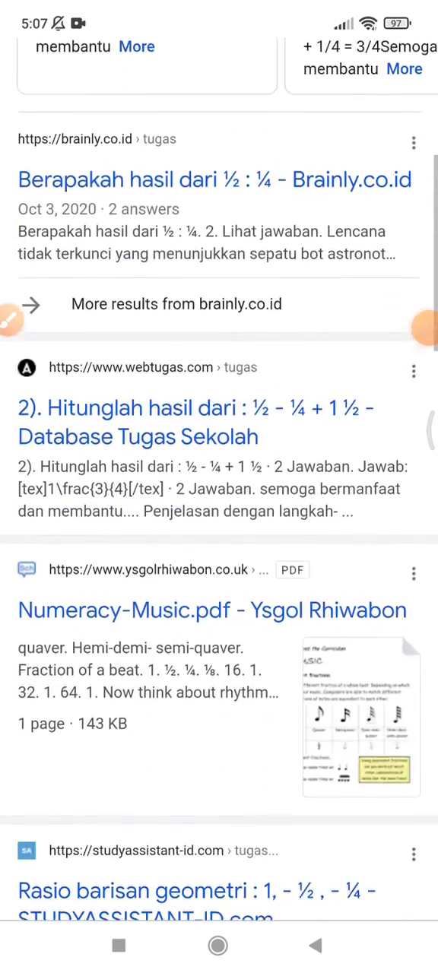
scroll("down", 3)
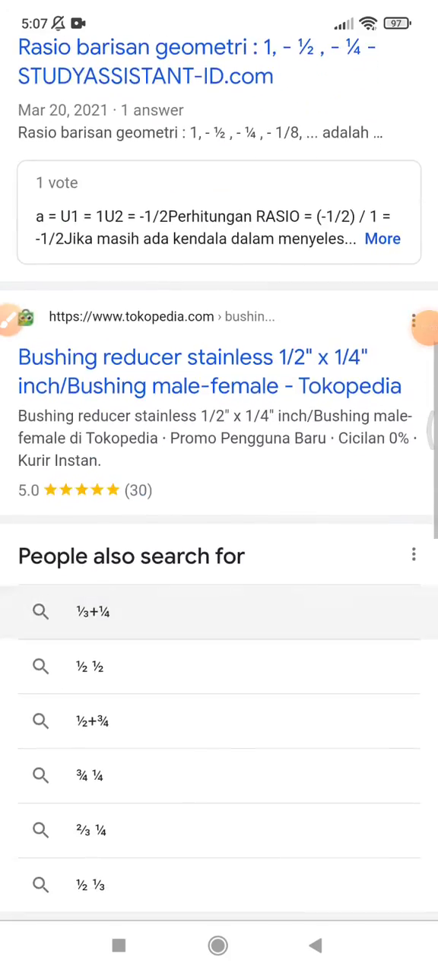